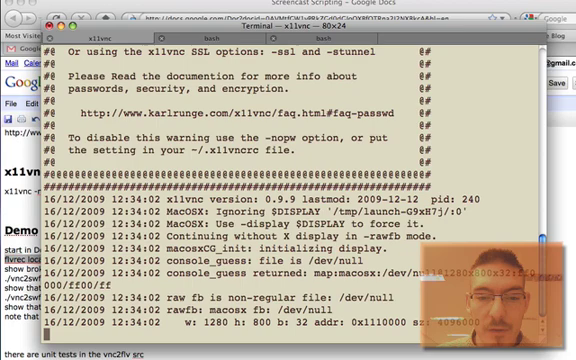
# Scroll through flvrec's help output and the command-not-found error for localhost:0.
pyautogui.scroll(-3)
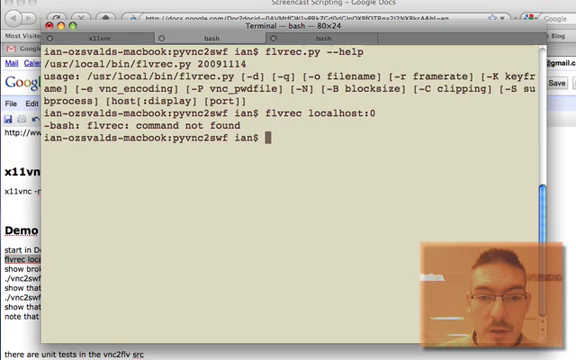
# Run flvrec.py localhost:0 to start recording the local VNC display to FLV.
pyautogui.write('flvrec localhost:0')
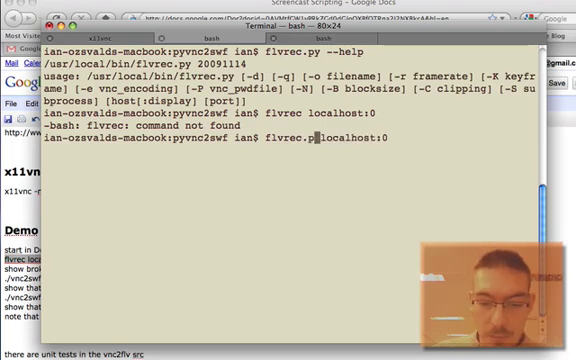
pyautogui.press('Return')
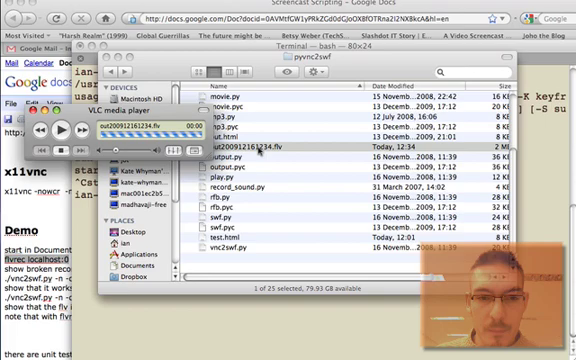
pyautogui.click(64, 130)
pyautogui.write('./vnc2swf.py -n -o test.swf localhost:0')
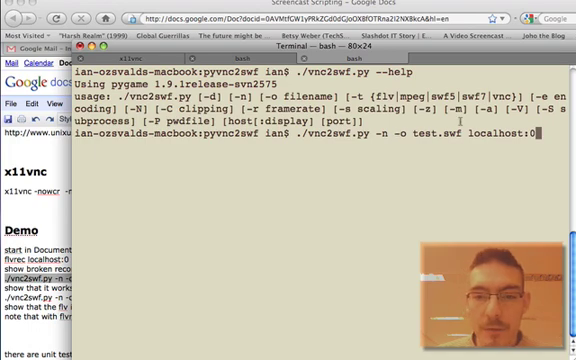
# Run ./vnc2swf.py -n -o test.swf localhost:0 to start the SWF recording.
pyautogui.press('Return')
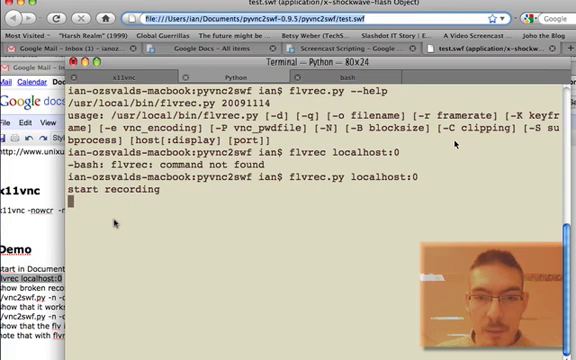
# Load test.swf from the pyvnc2swf folder in Safari via its file:// URL.
pyautogui.press('Return')
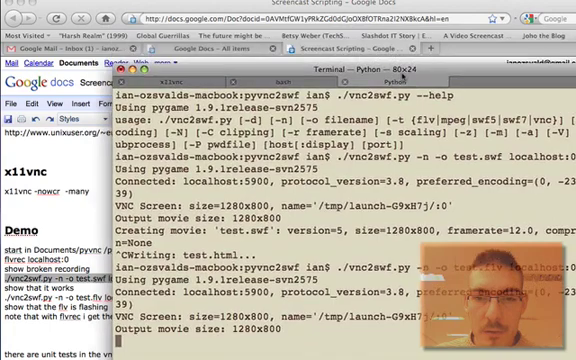
# Scroll the vnc2swf.py output showing the localhost connection and 1280x800 test.swf creation.
pyautogui.scroll(-3)
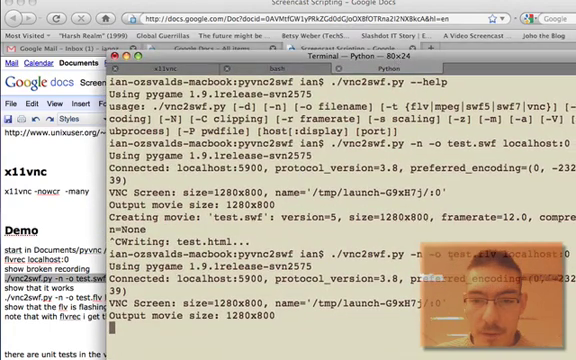